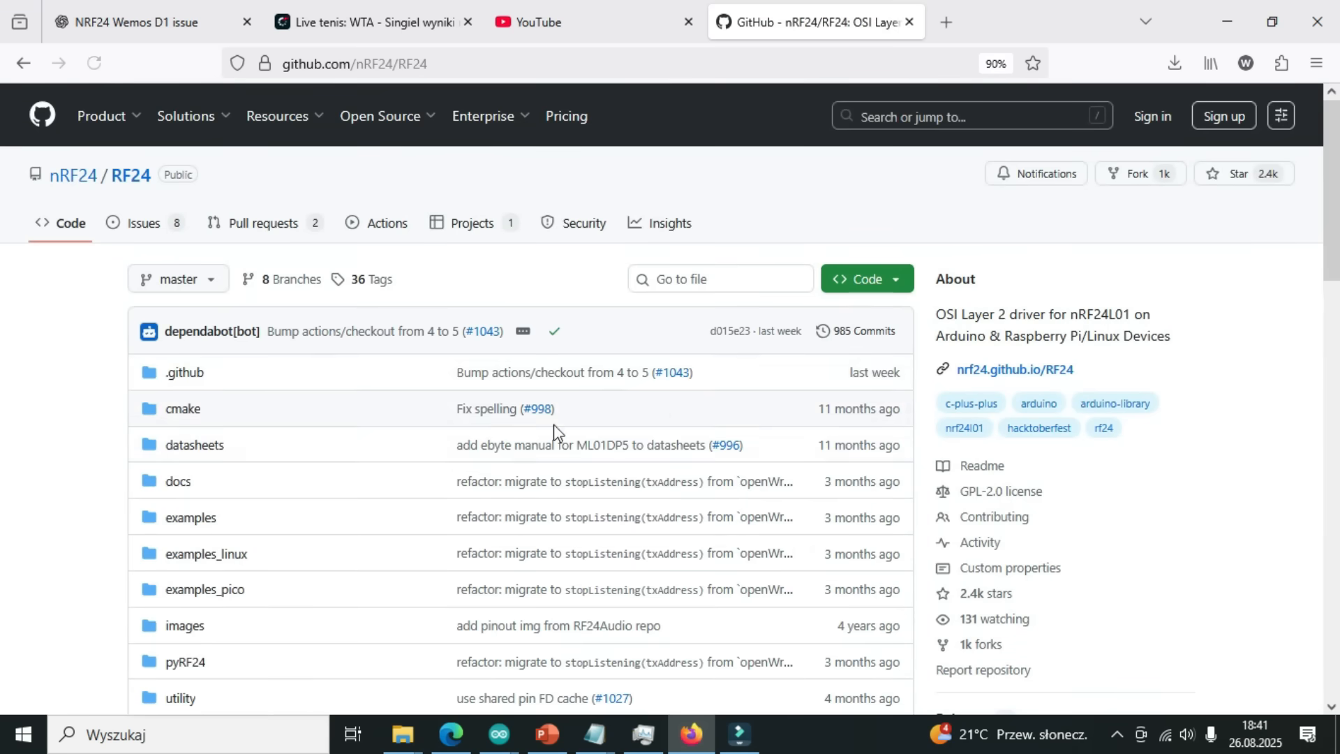
Download the nRF24/RF24 repository from GitHub as RF24-master.zip
left_click(865, 279)
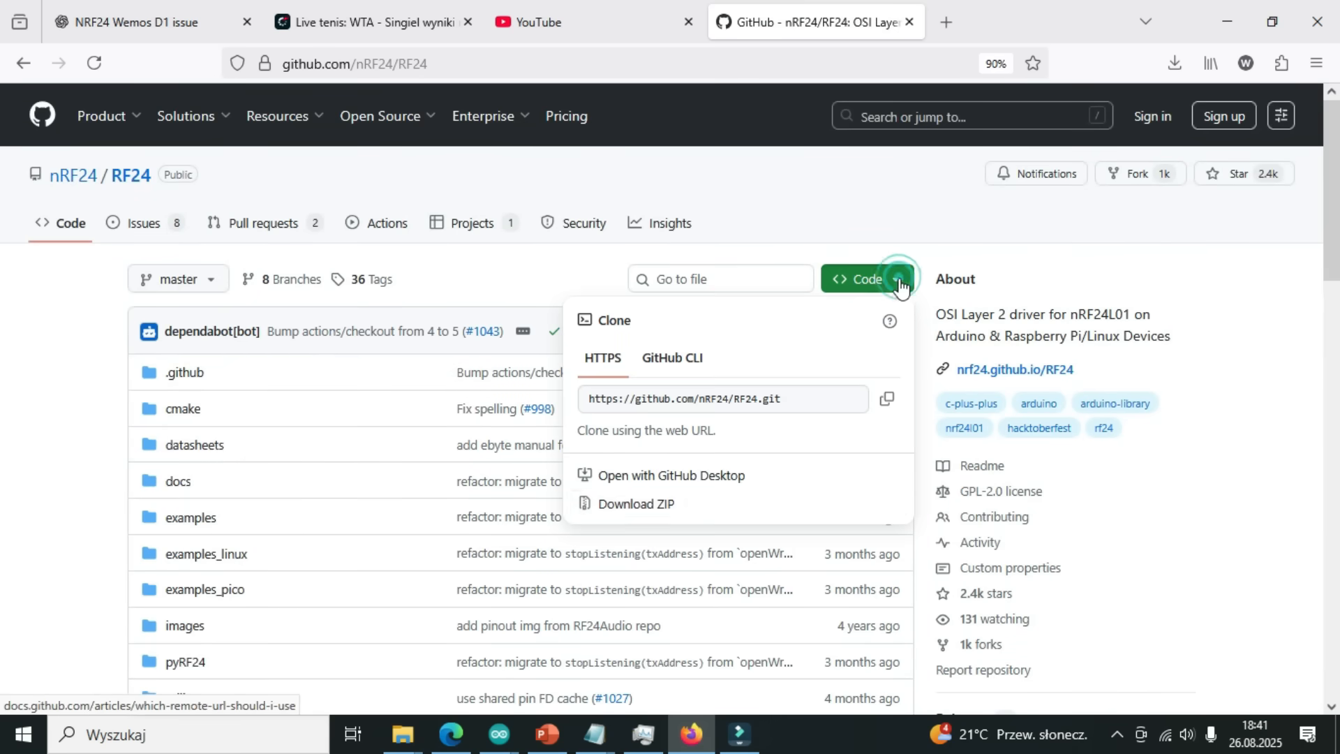
left_click(637, 504)
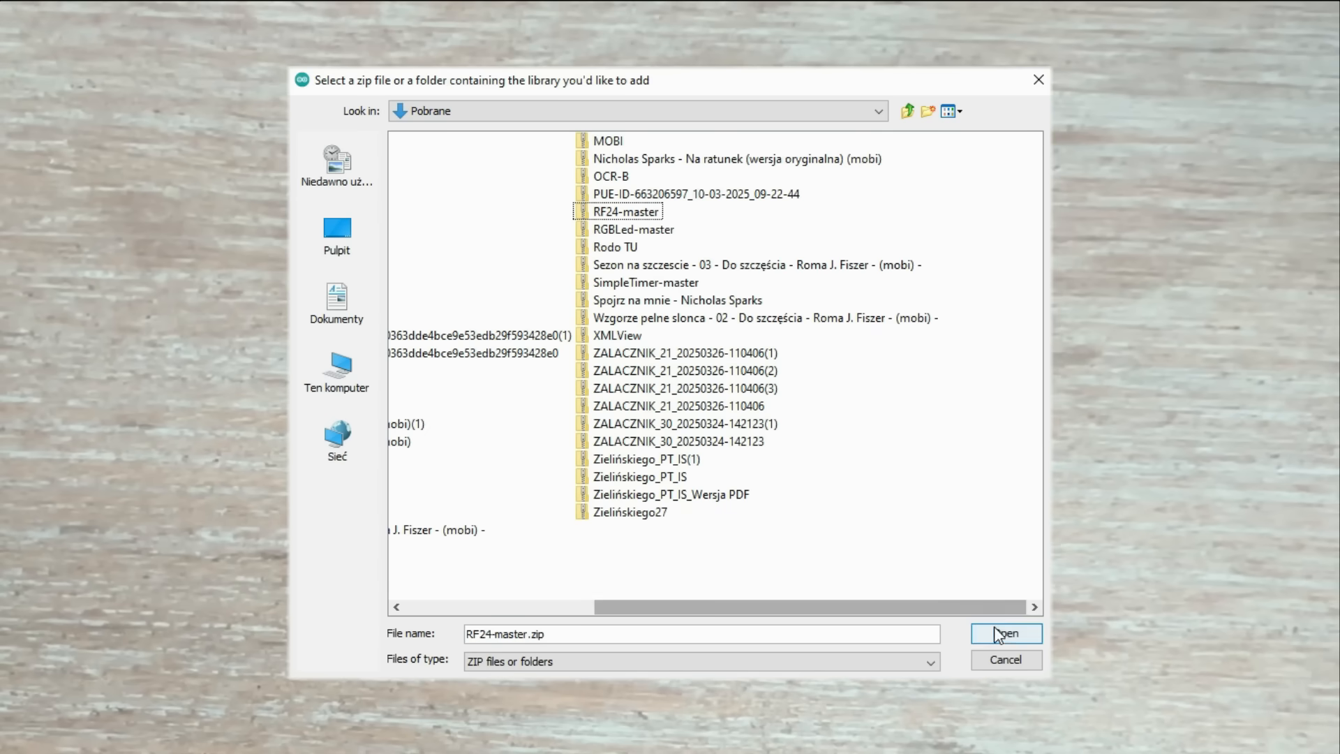
Add RF24-master.zip as a library and keep LOLIN(WEMOS) D1 R2 & mini as the board
left_click(1005, 634)
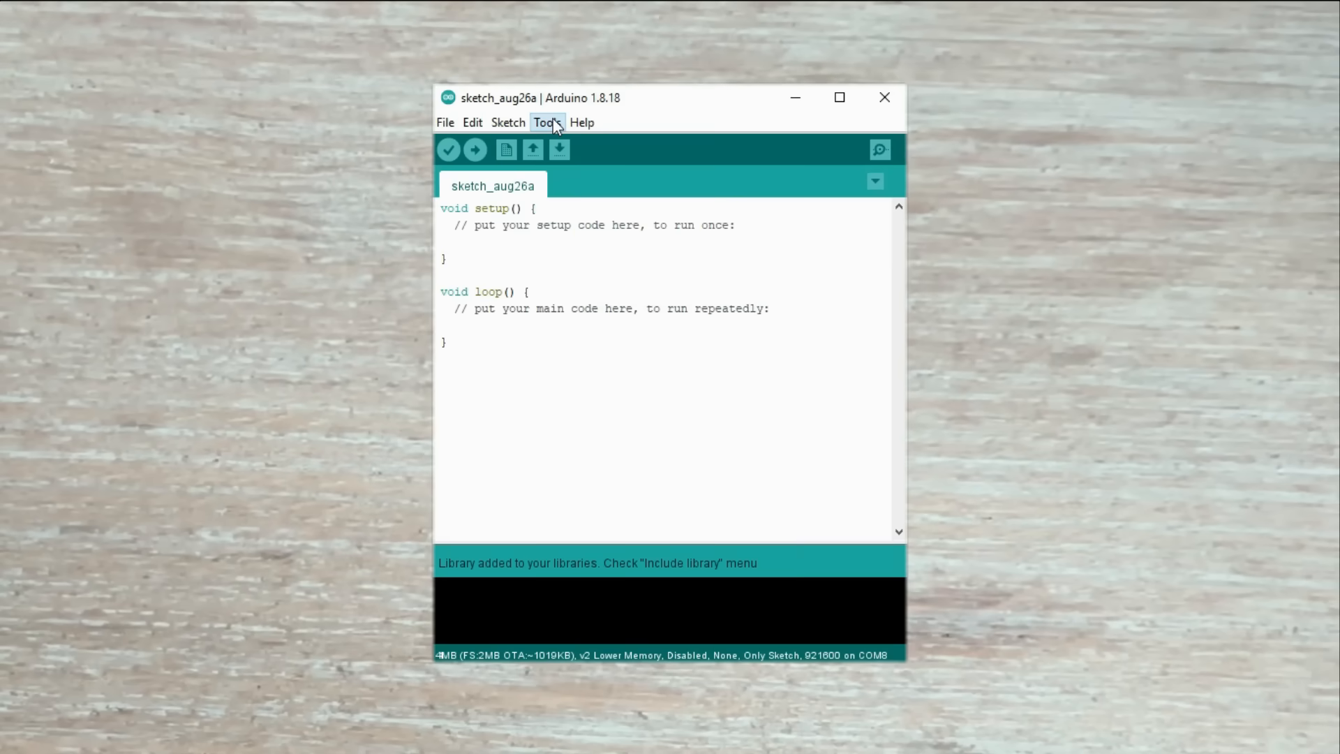
left_click(546, 122)
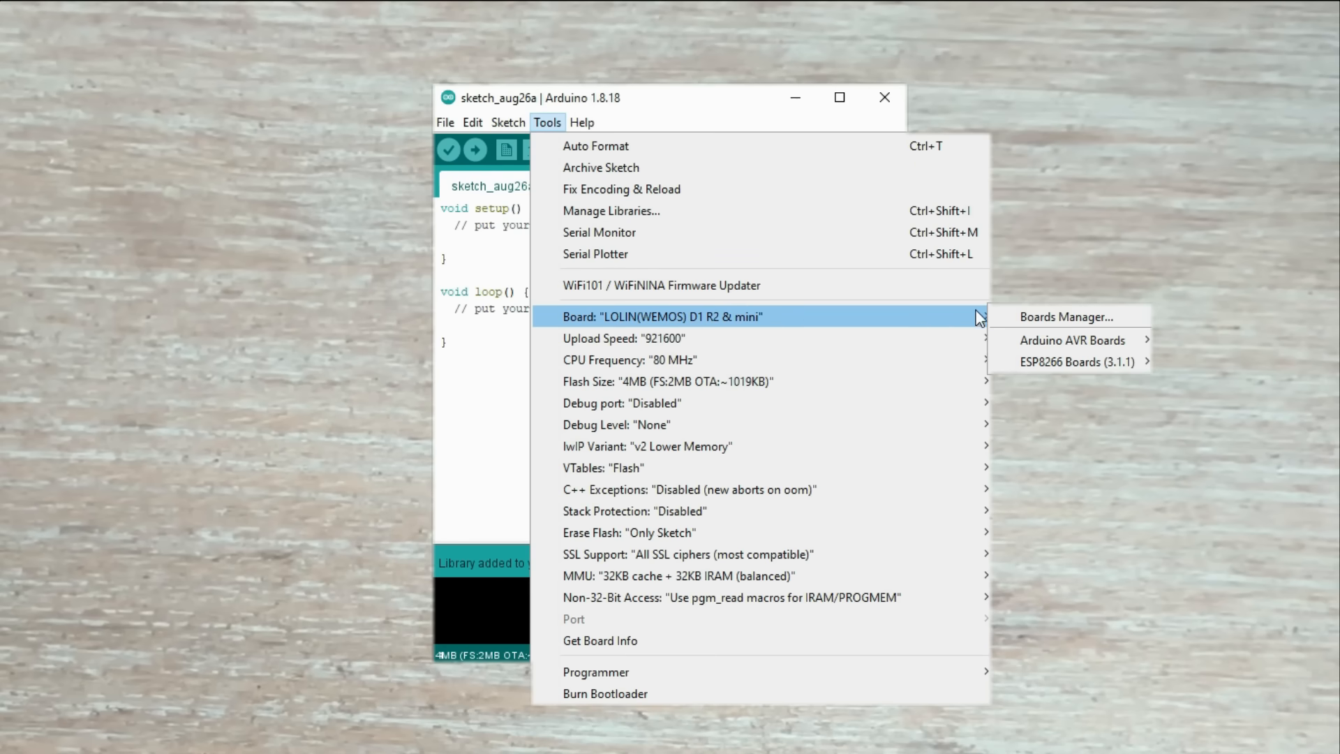
left_click(1076, 361)
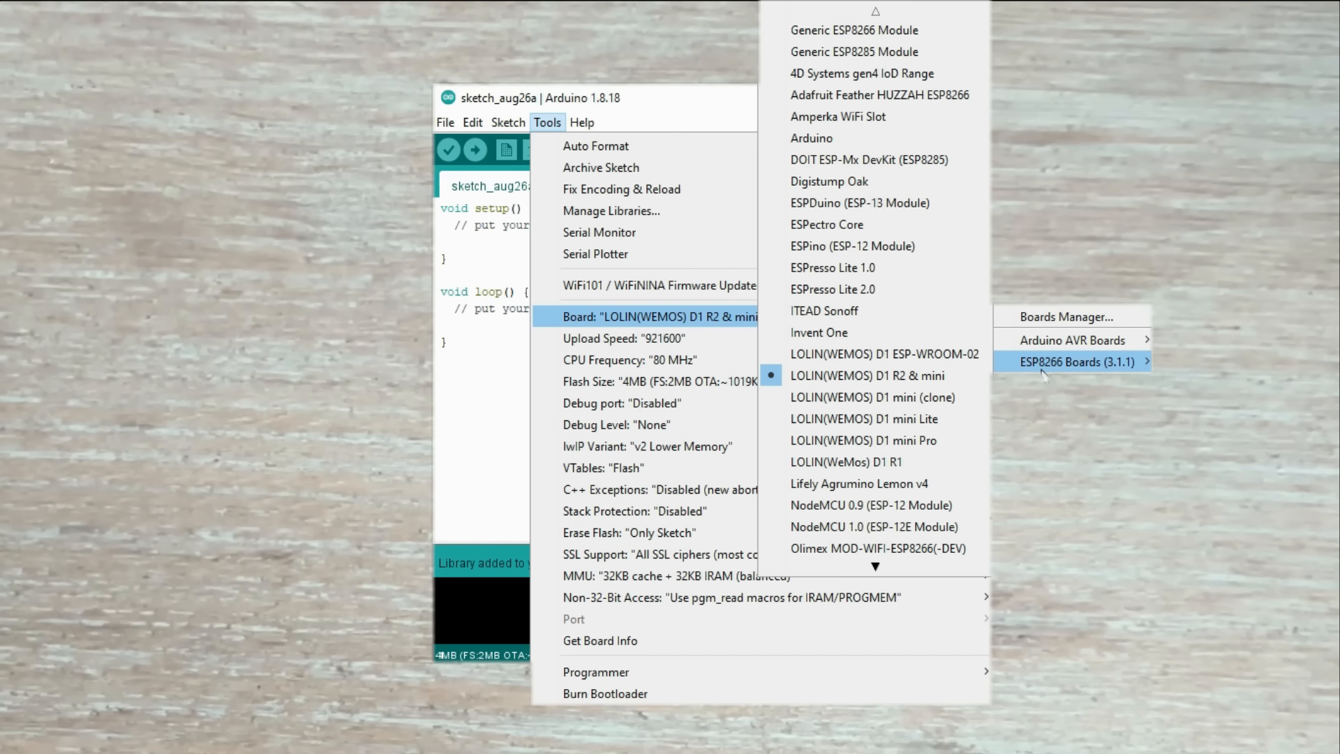
mouse_move(1049, 411)
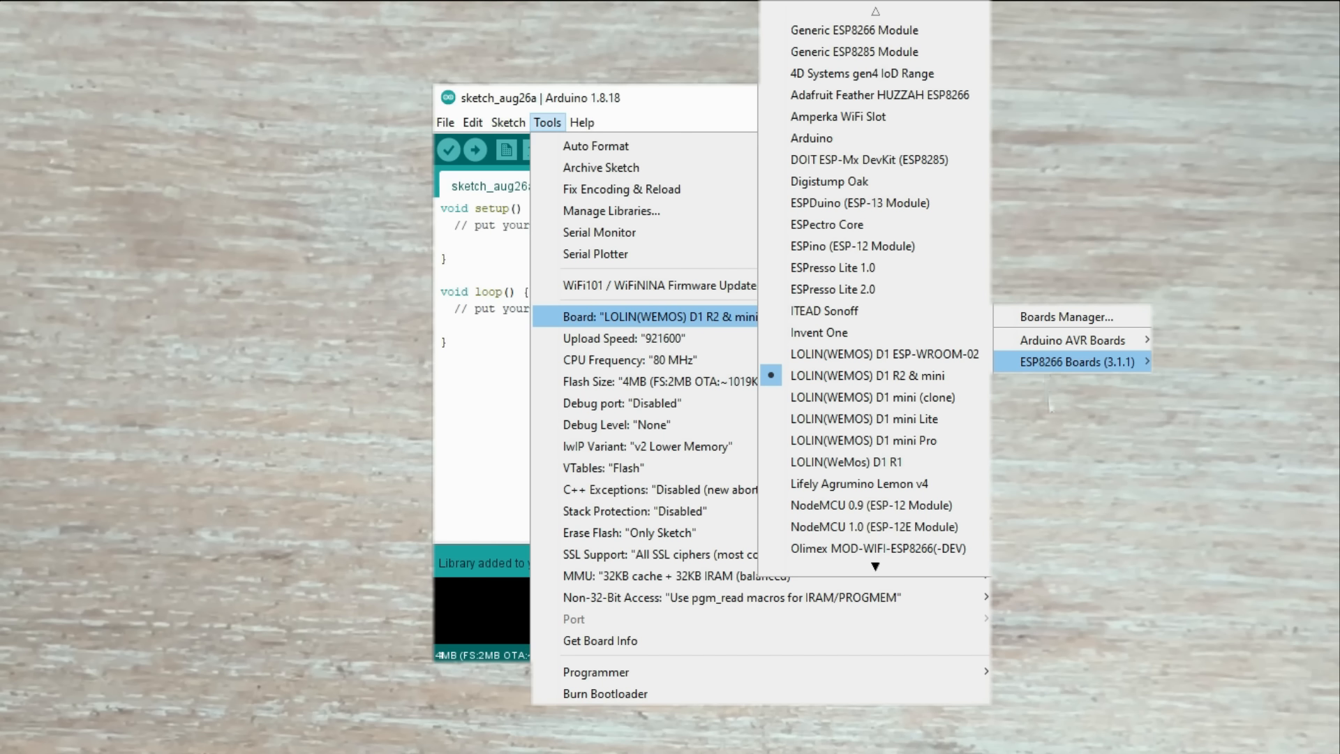
mouse_move(1050, 409)
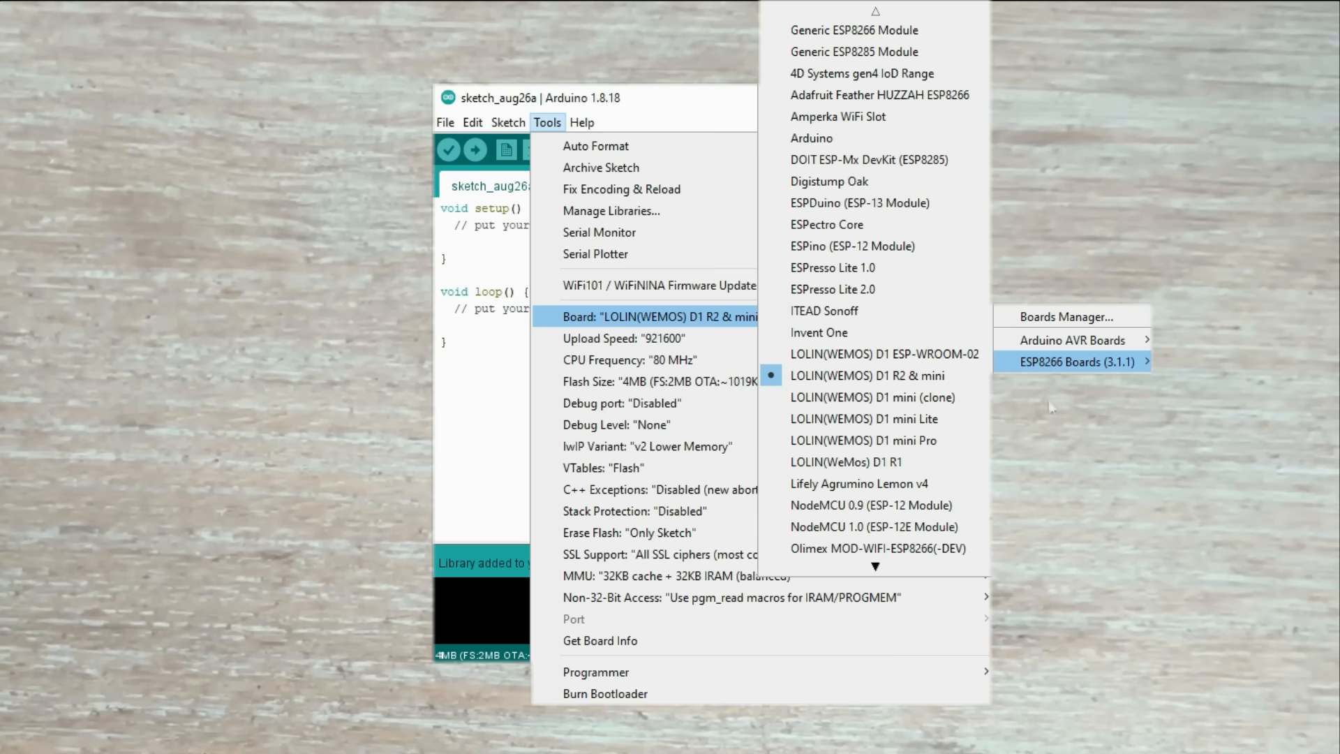
left_click(867, 376)
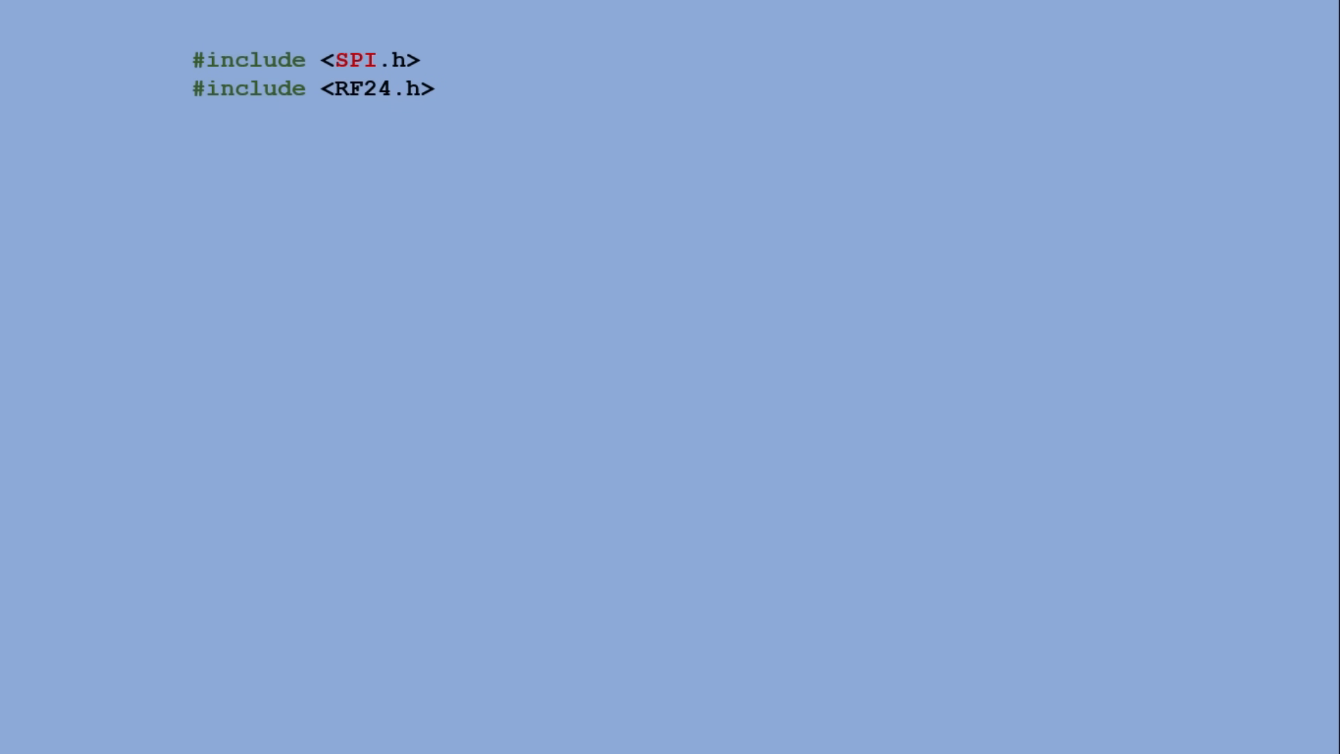
Write the transmitter setup: RF24 radio on D2/D1, openWritingPipe(address) and PA level RF24_PA_LOW
type("RF24 radio(D2, D1);  // CE pin = D2, CSN pin = D1")
type("const byte address[6] = \"00001\";    // Pipe address")
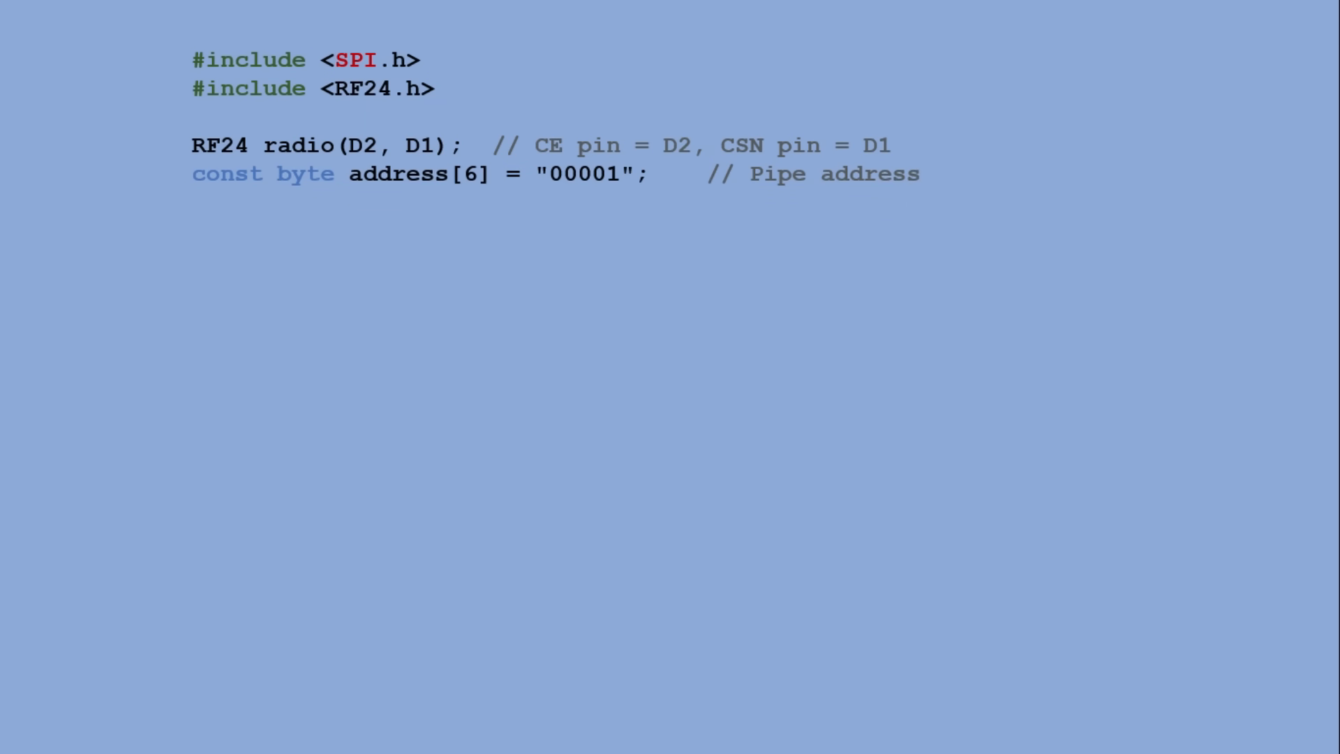
type("void setup() {")
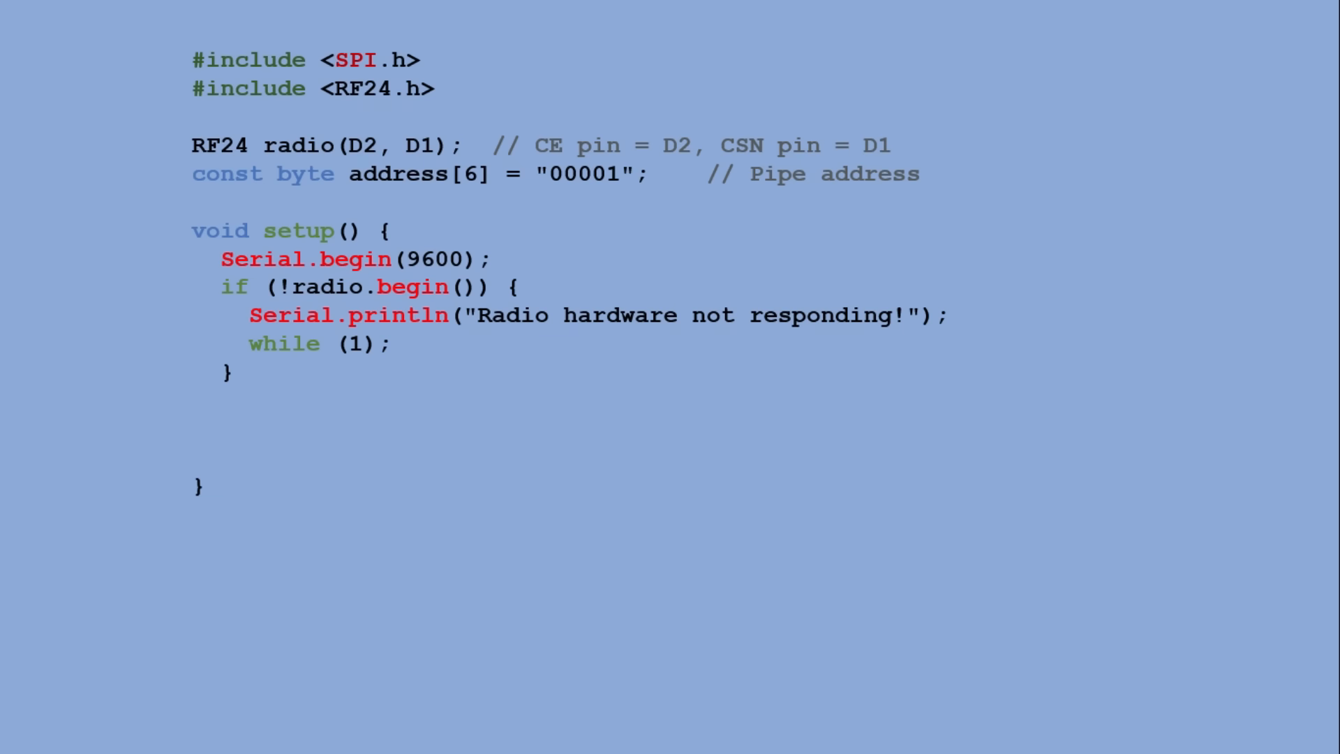
type("radio.openWritingPipe(address);")
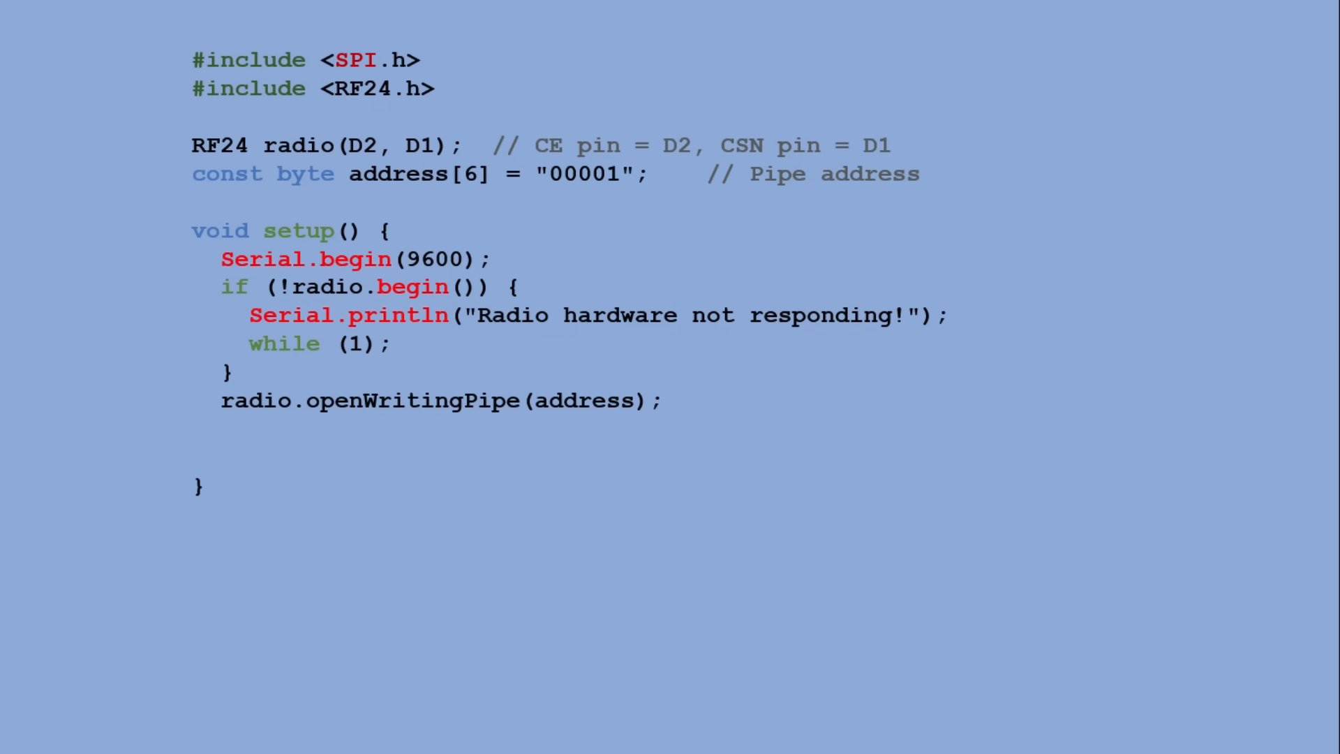
type("radio.setPALevel(RF24_PA_LOW);  // More stable on breadboards")
type("radio.stopListening();           // Set as transmitter")
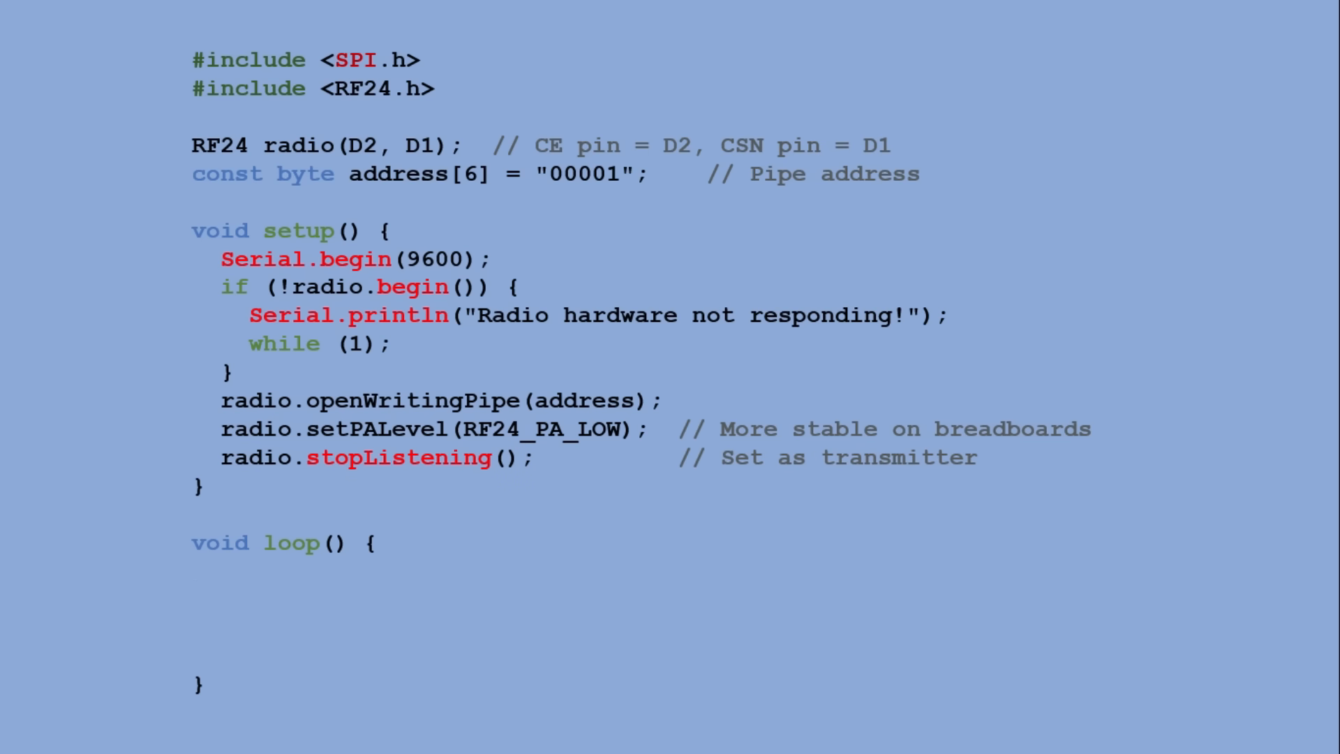
Write the loop sending "hello" with radio.write, printing "Sent: hello" or "Send failed", then delay(3000)
type("const char text[] = \"hello\";")
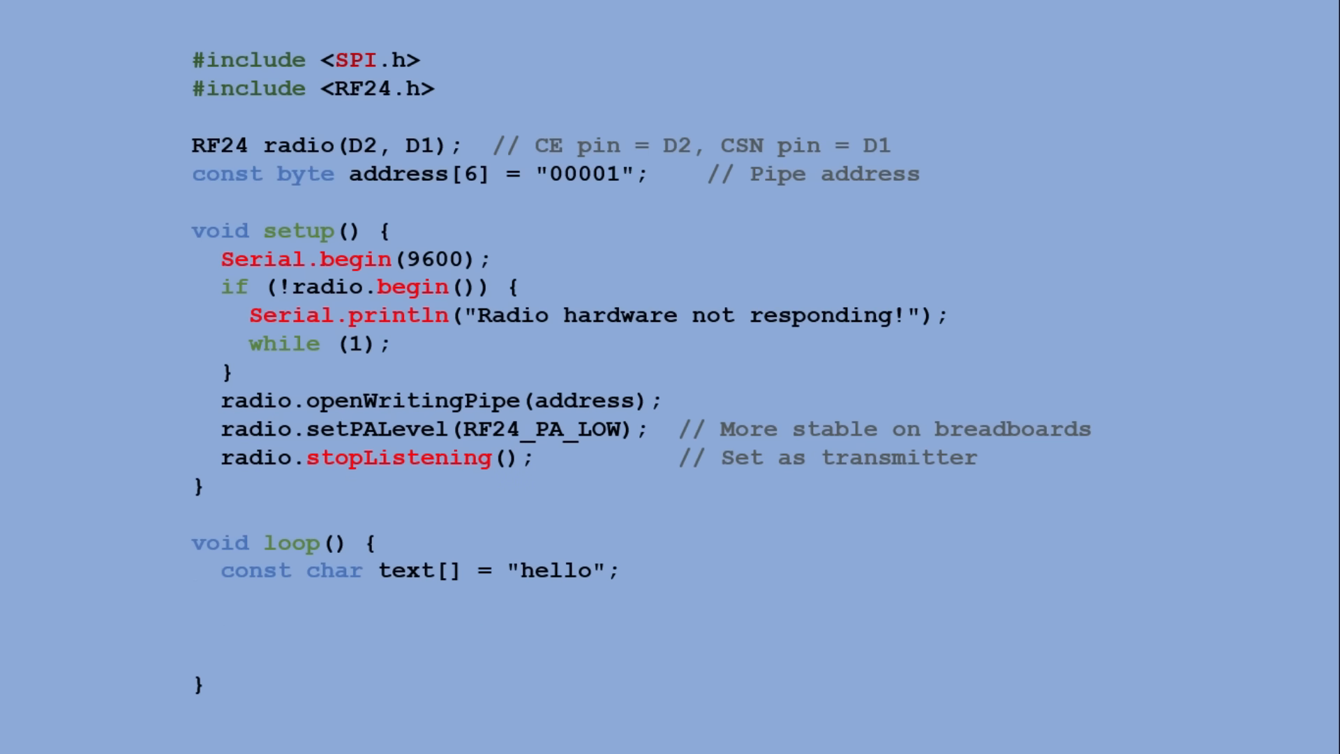
type("bool ok = radio.write(&text, sizeof(text));")
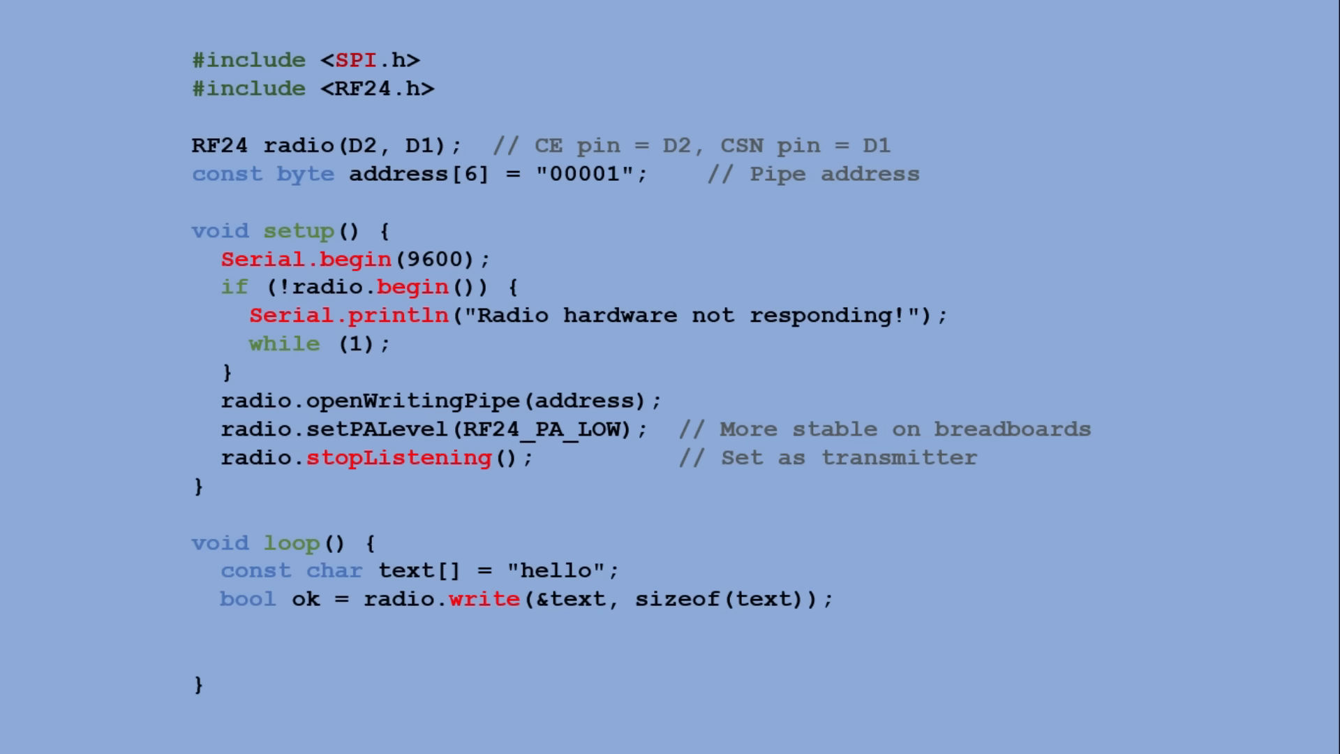
type("Serial.println(ok ? \"Sent: hello\" : \"Send failed\");")
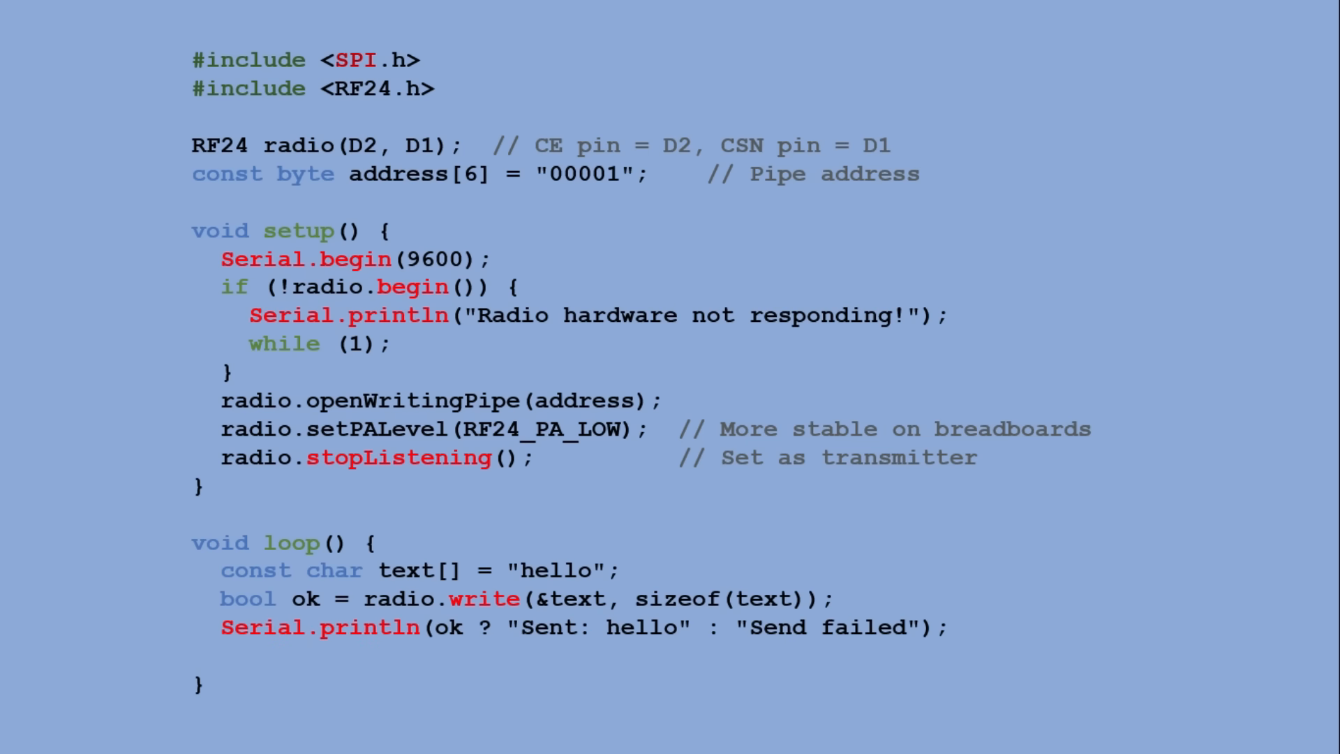
type("delay(3000);")
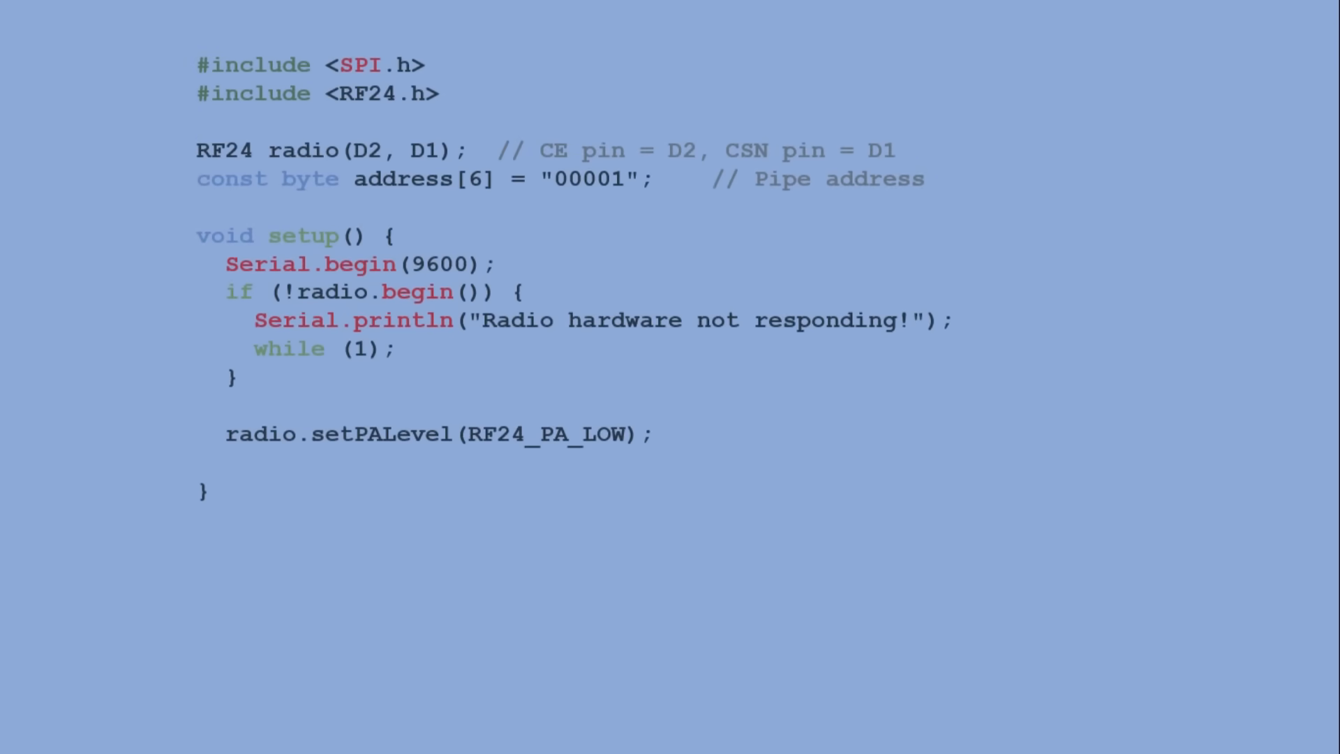
Add radio.openReadingPipe(0, address); to the receiver sketch's setup
scroll("up", 3)
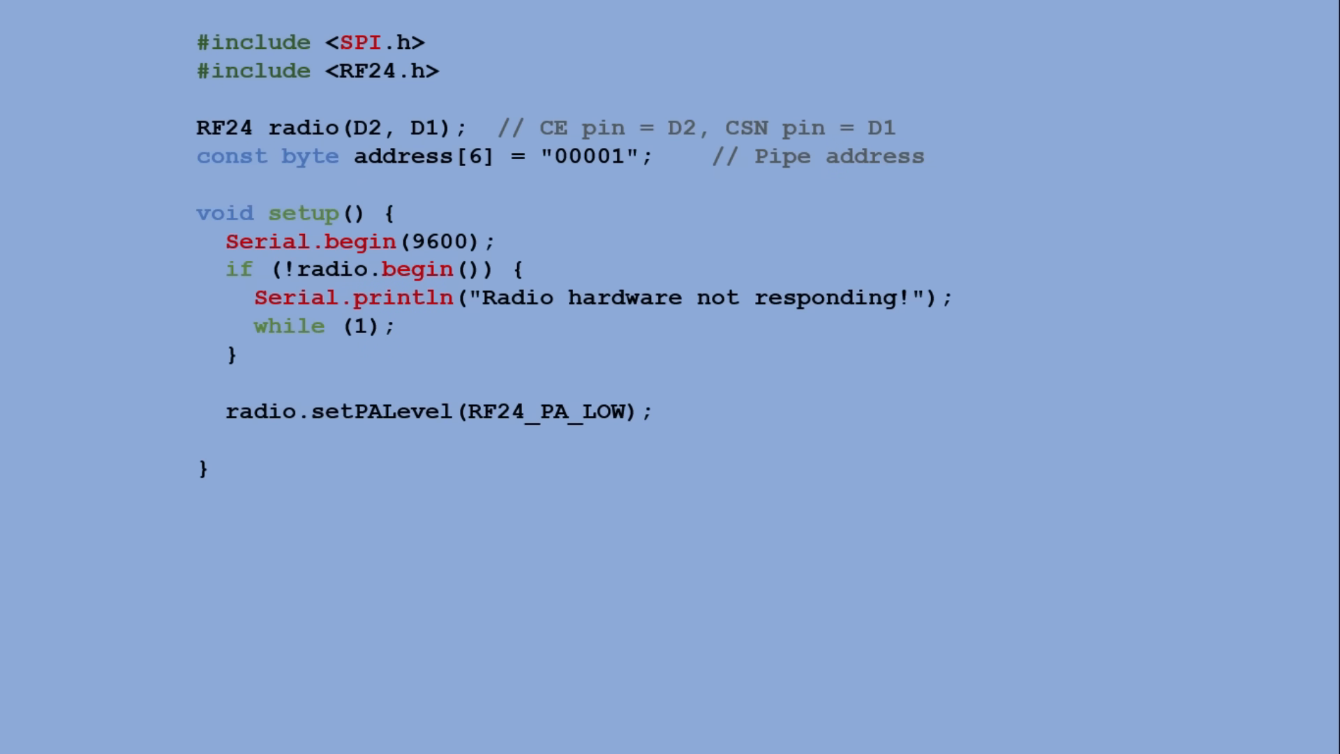
type("radio.openReadingPipe(0, address);")
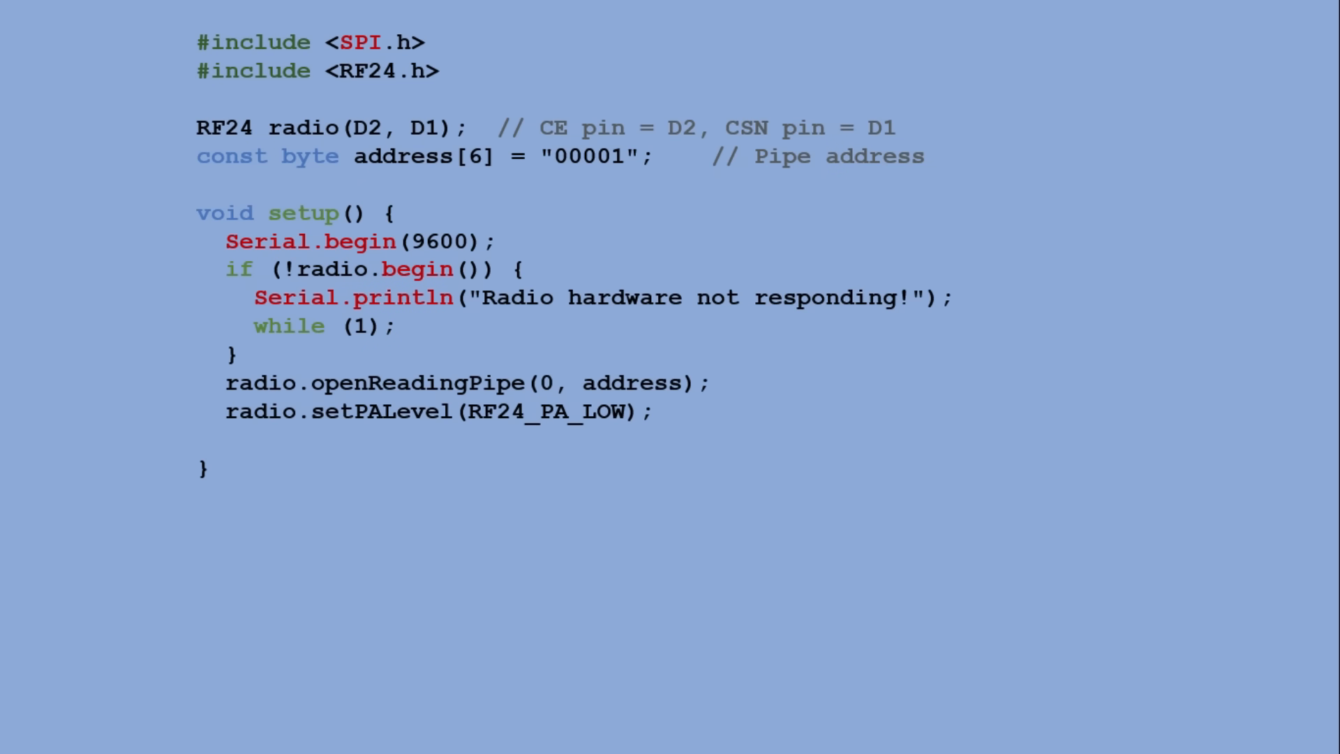